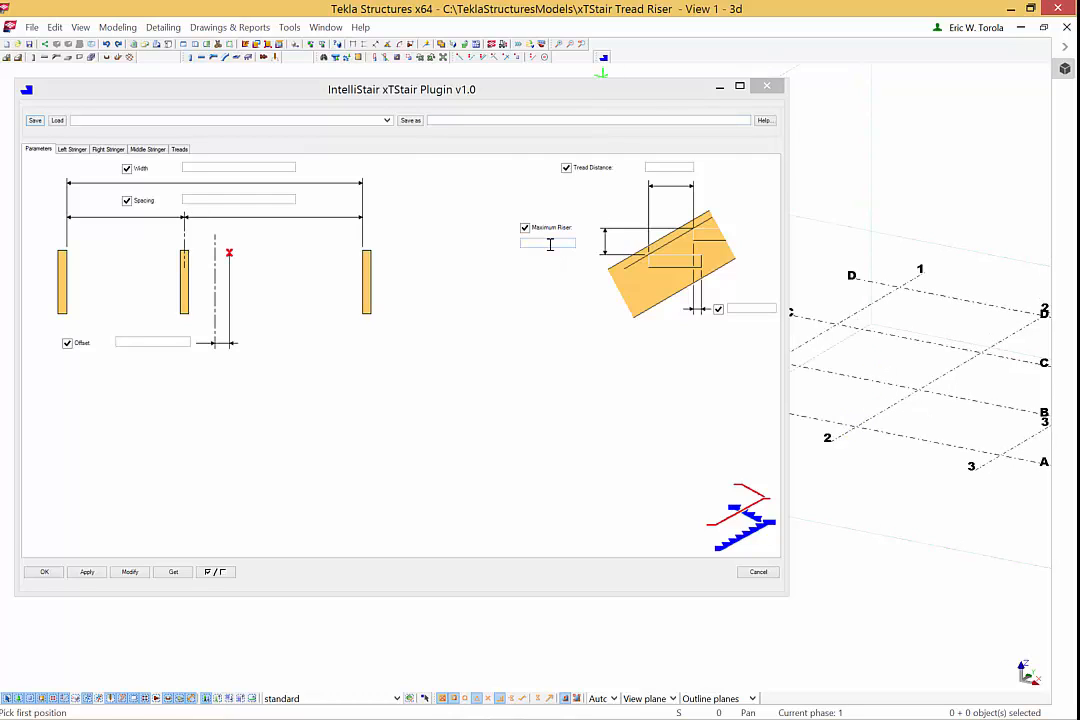
- Enter IntelliStair parameter values 1, 11, 48 and 12 for width, IBC tread distance, maximum riser and angle
left_click(548, 244)
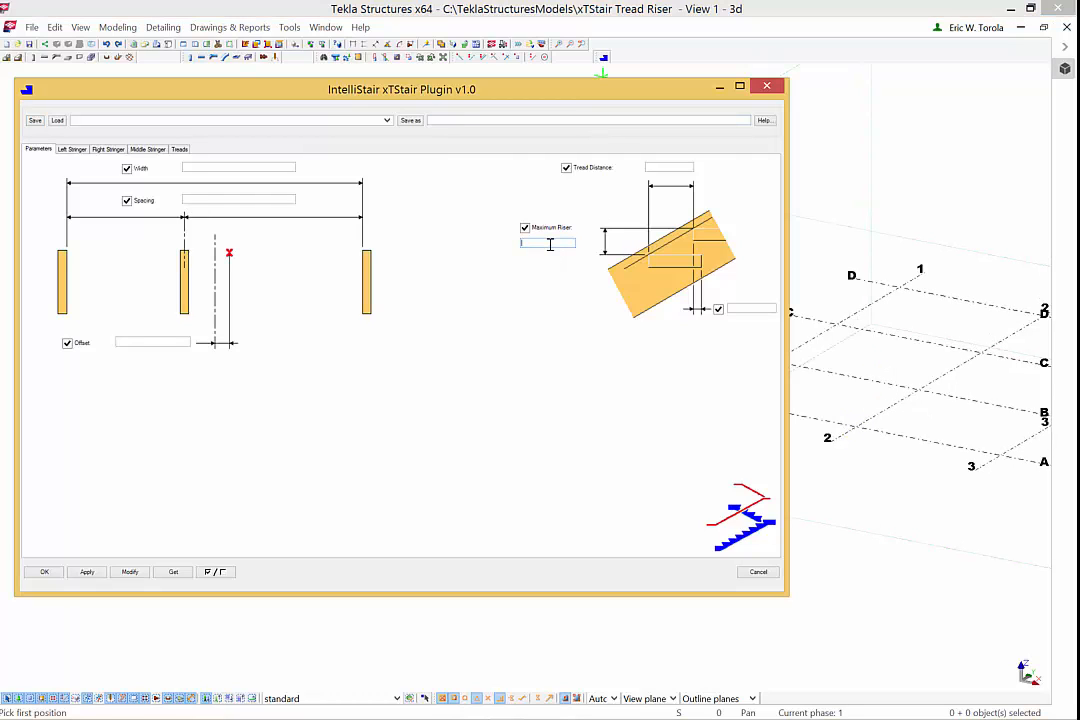
type("1")
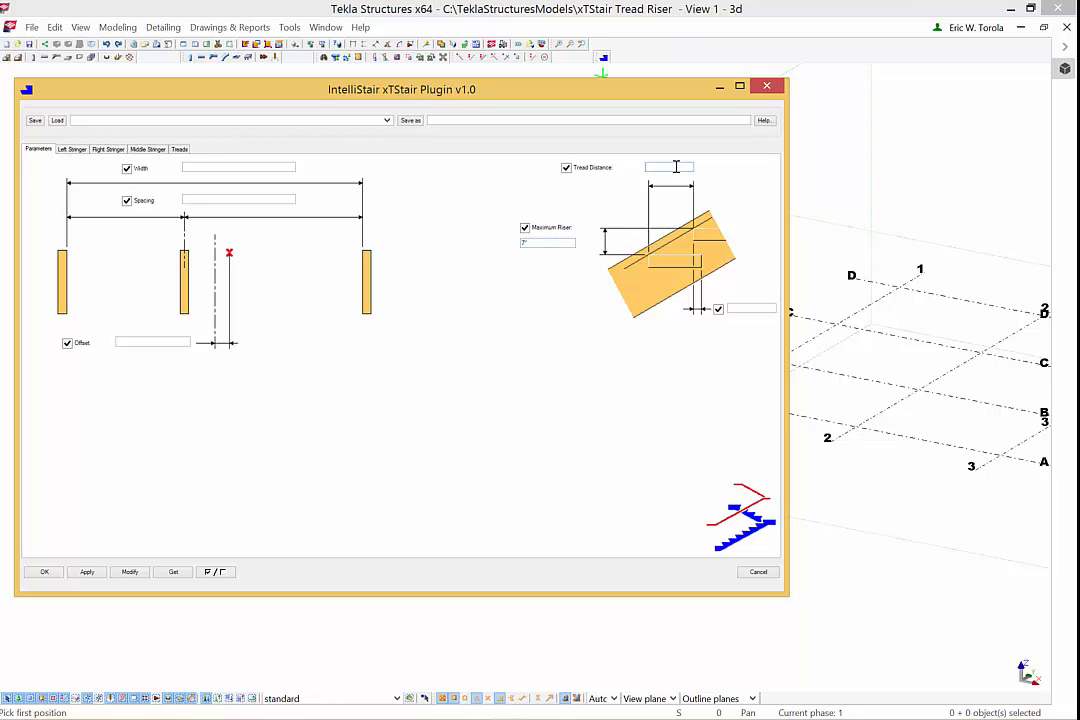
type("11\"")
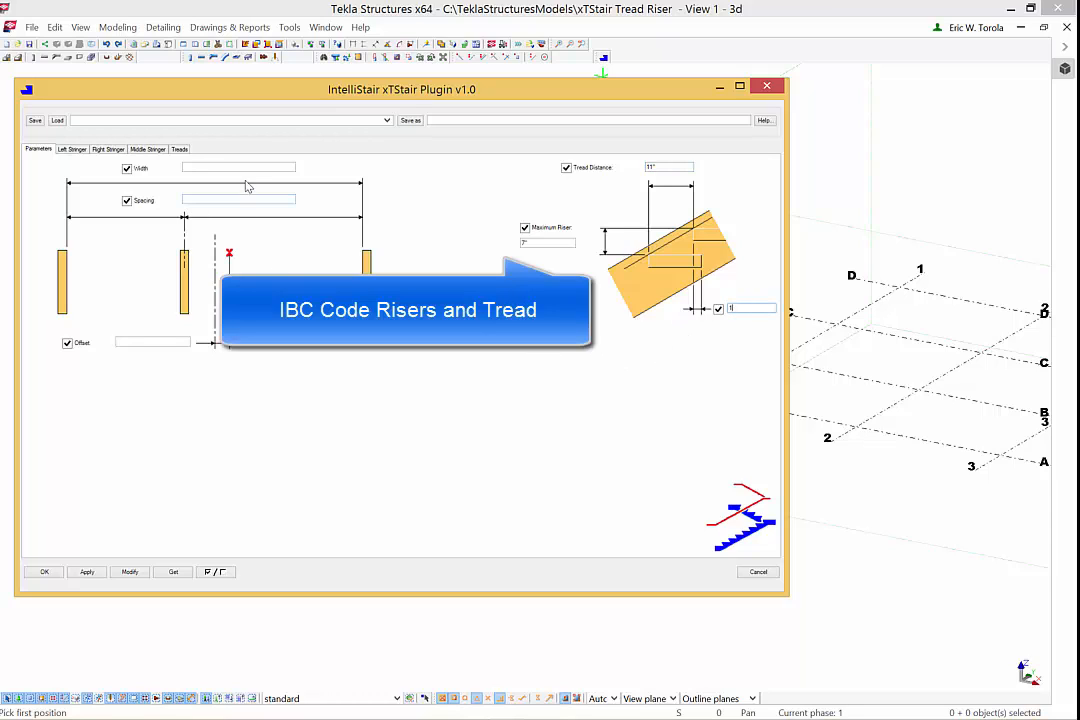
type("48")
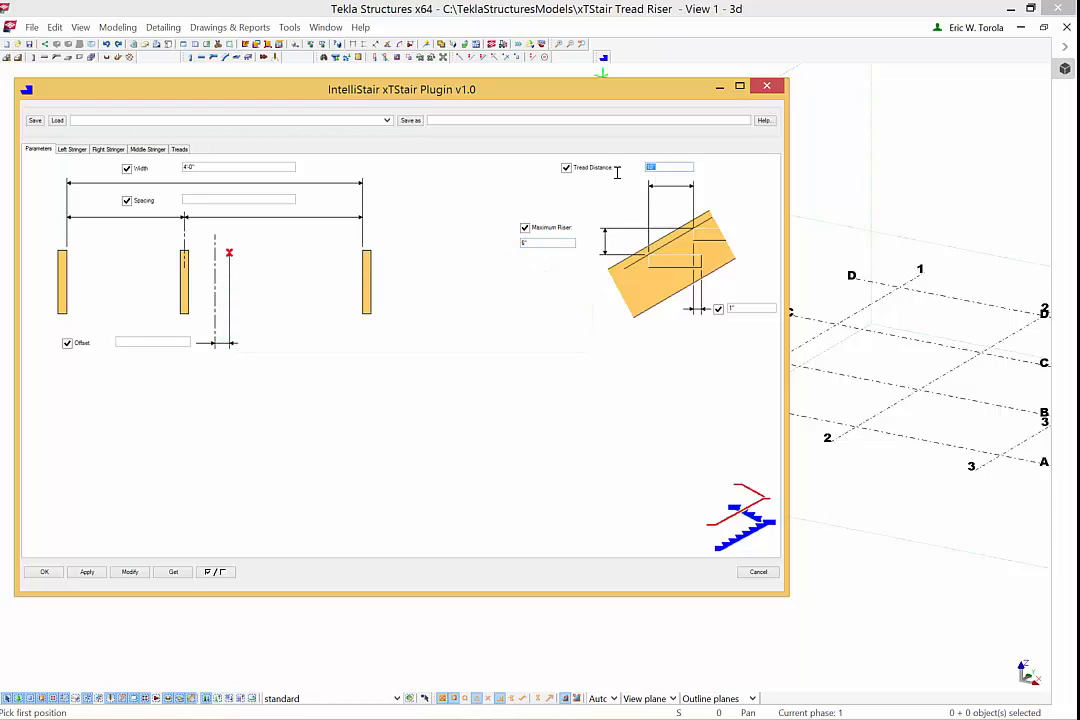
type("12")
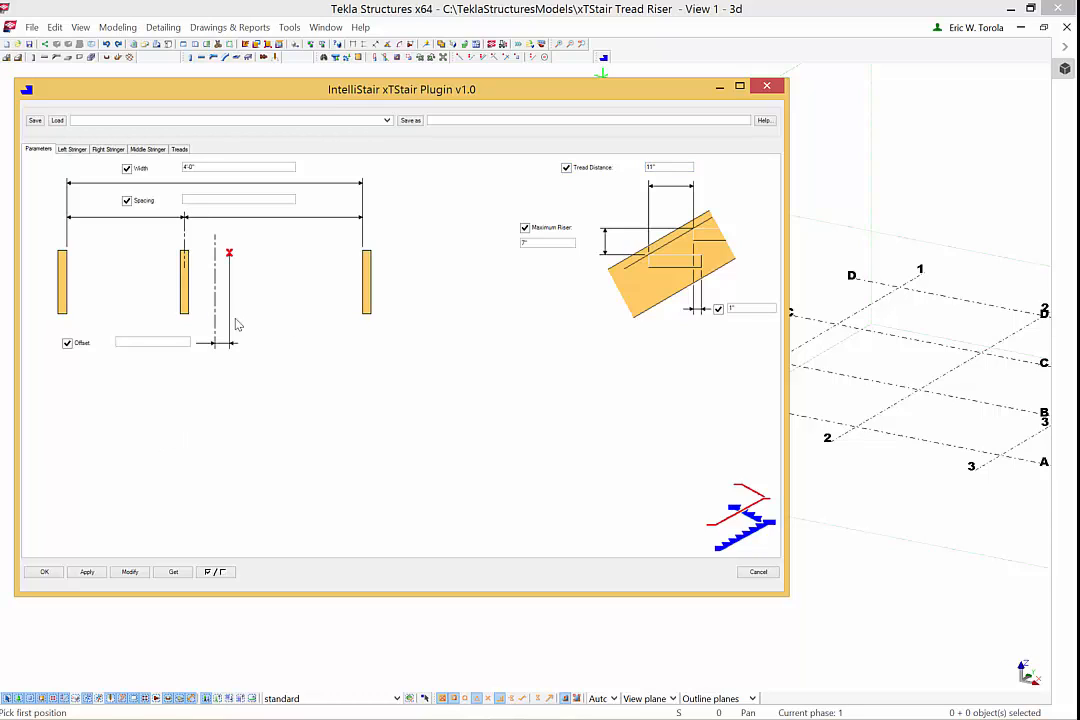
- Apply the parameters and place the stair from a grid point to a numeric second point at 36
left_click(88, 572)
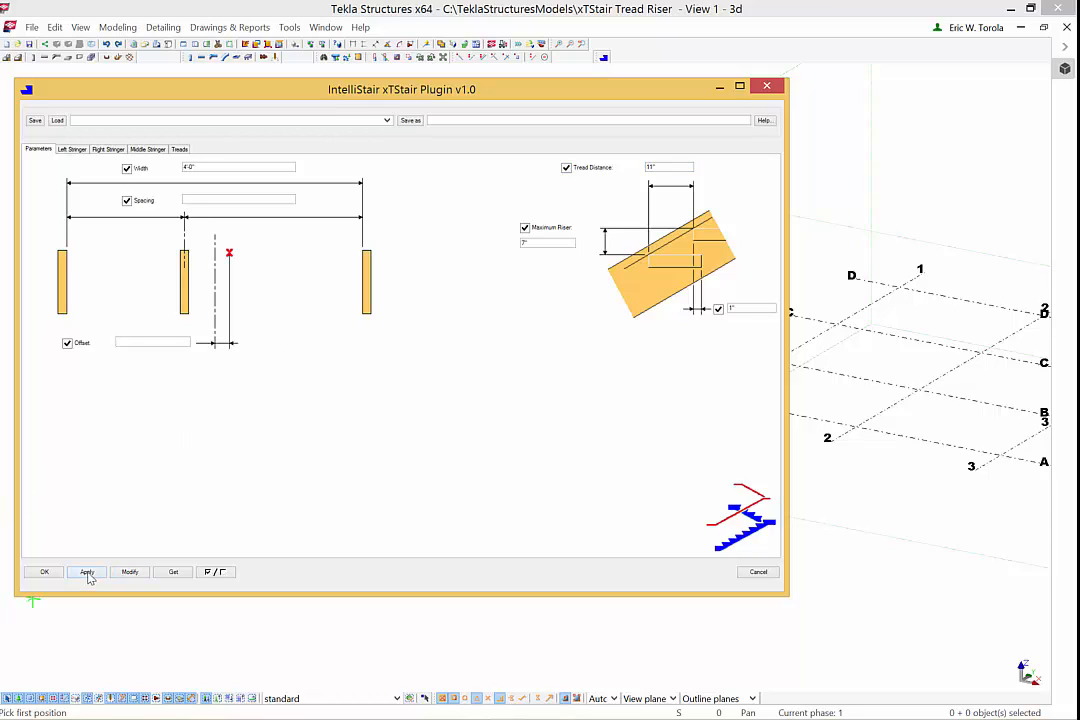
left_click(86, 572)
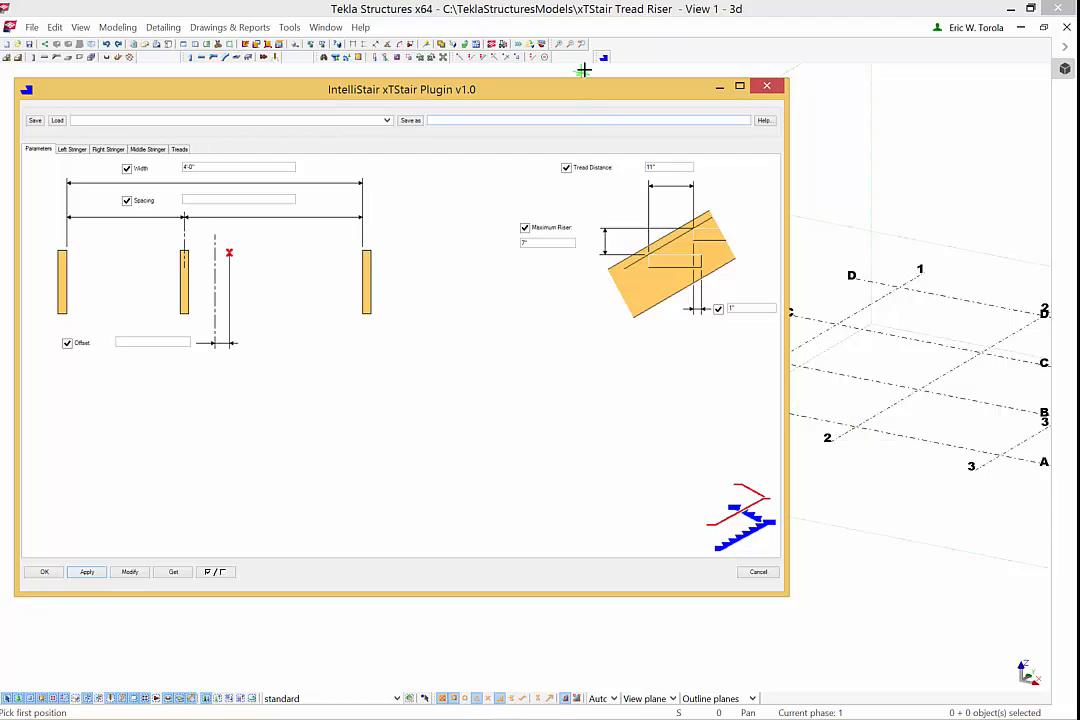
mouse_move(876, 400)
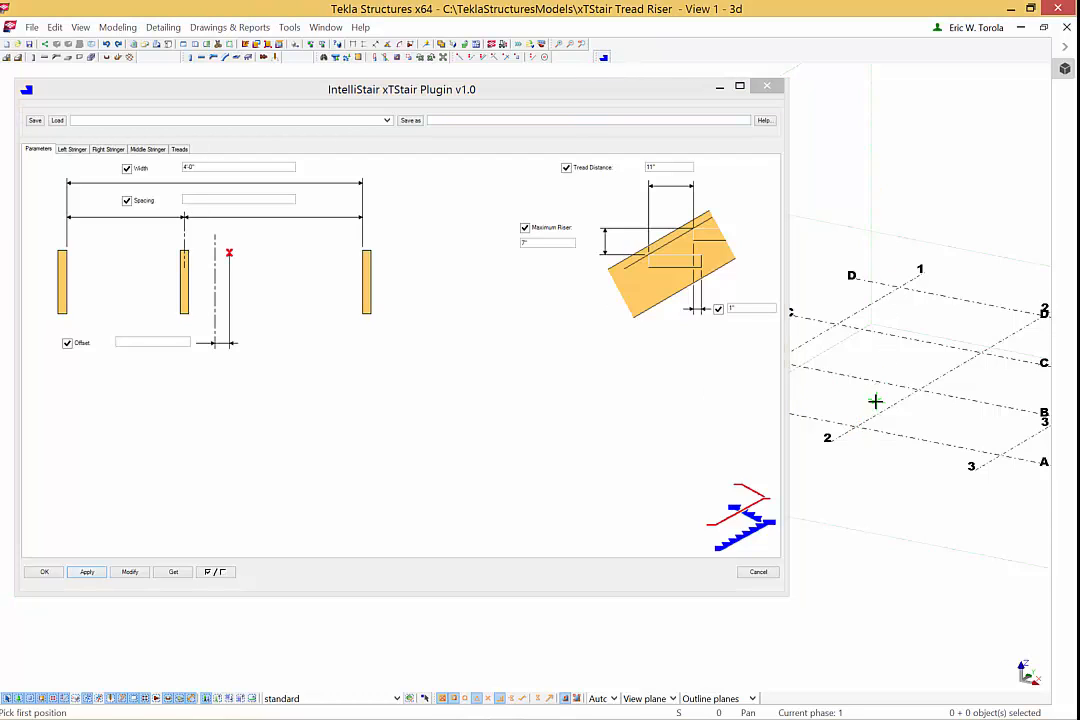
left_click(876, 400)
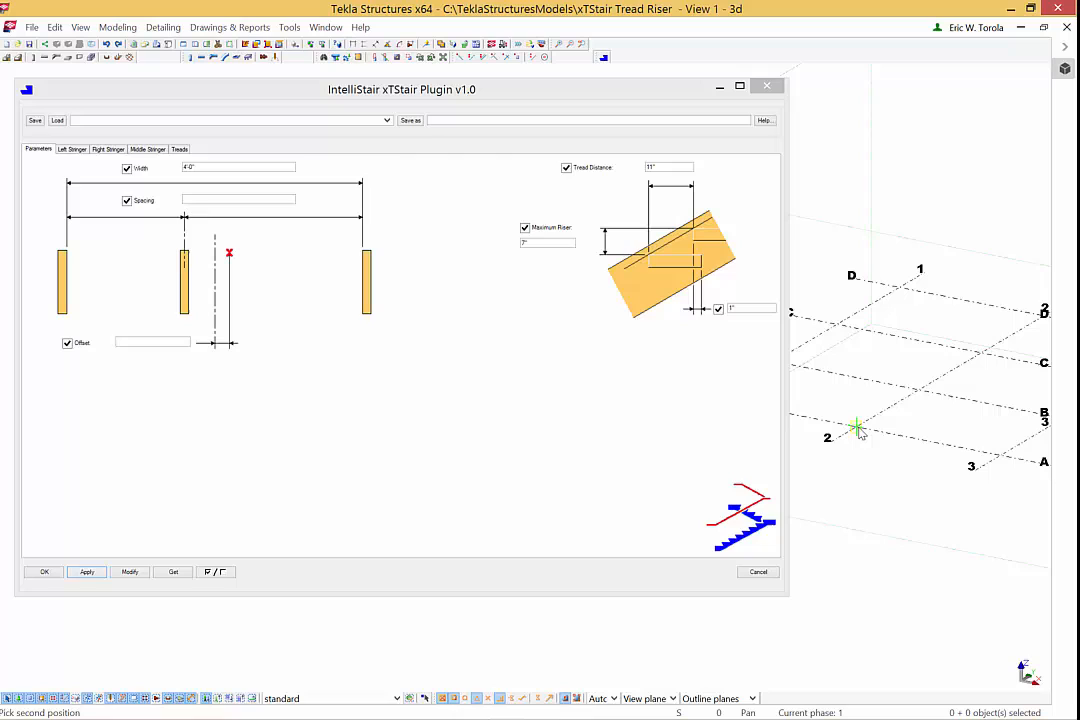
type("36,0,")
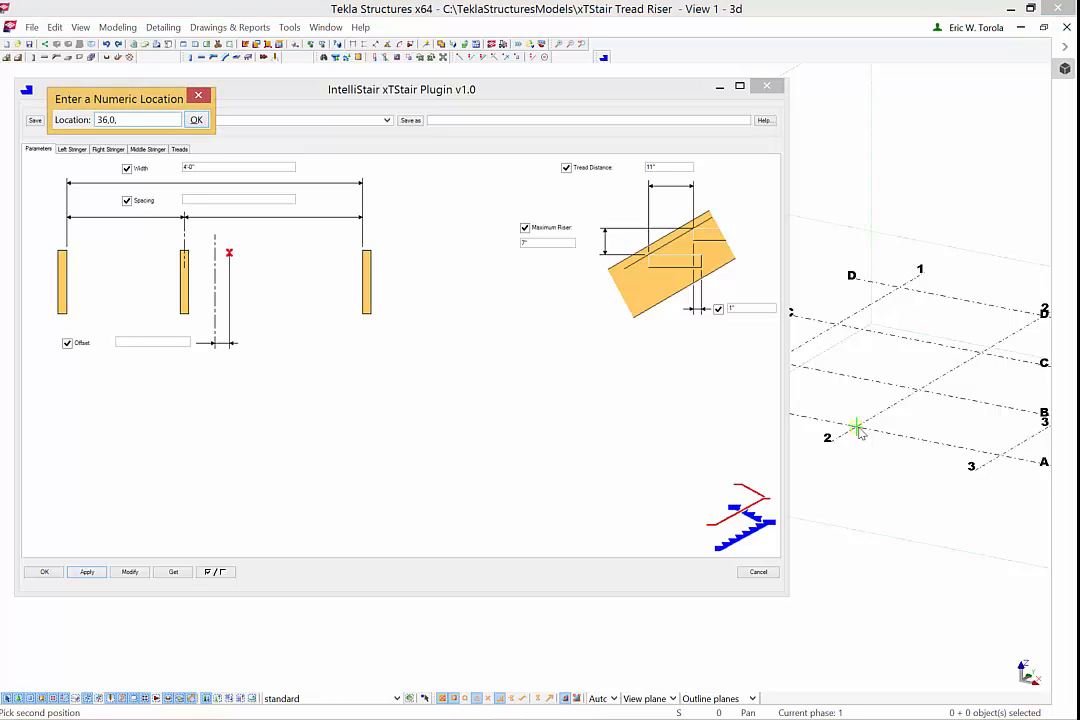
left_click(196, 120)
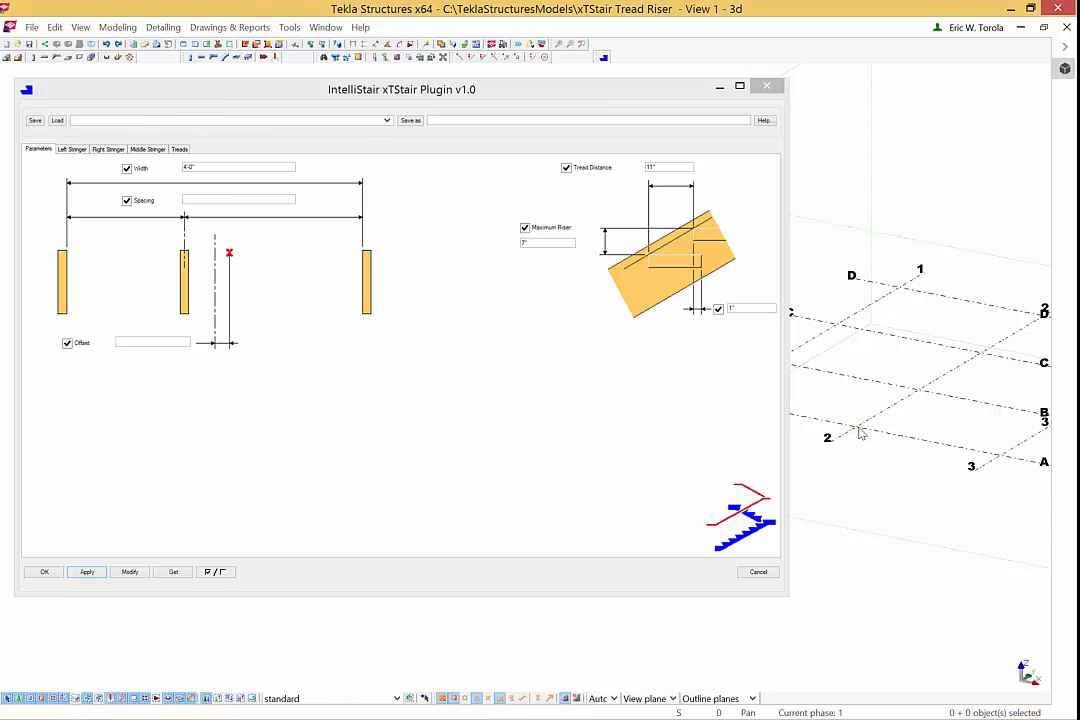
- Create a component front view of the stair from its context menu
right_click(860, 430)
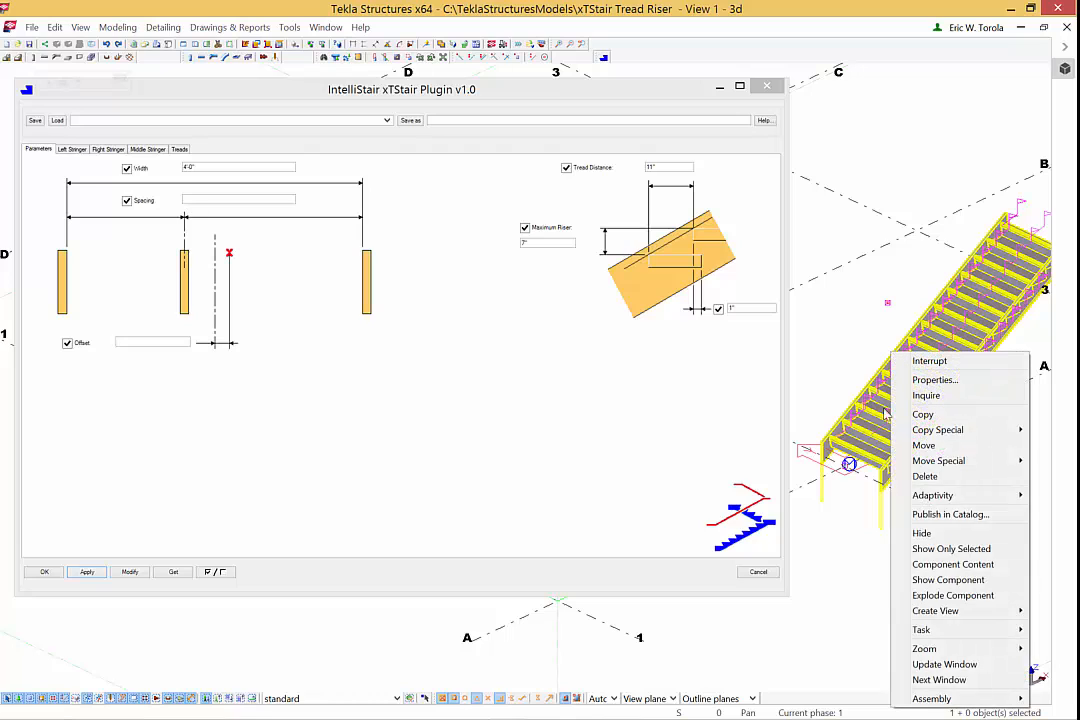
mouse_move(950, 596)
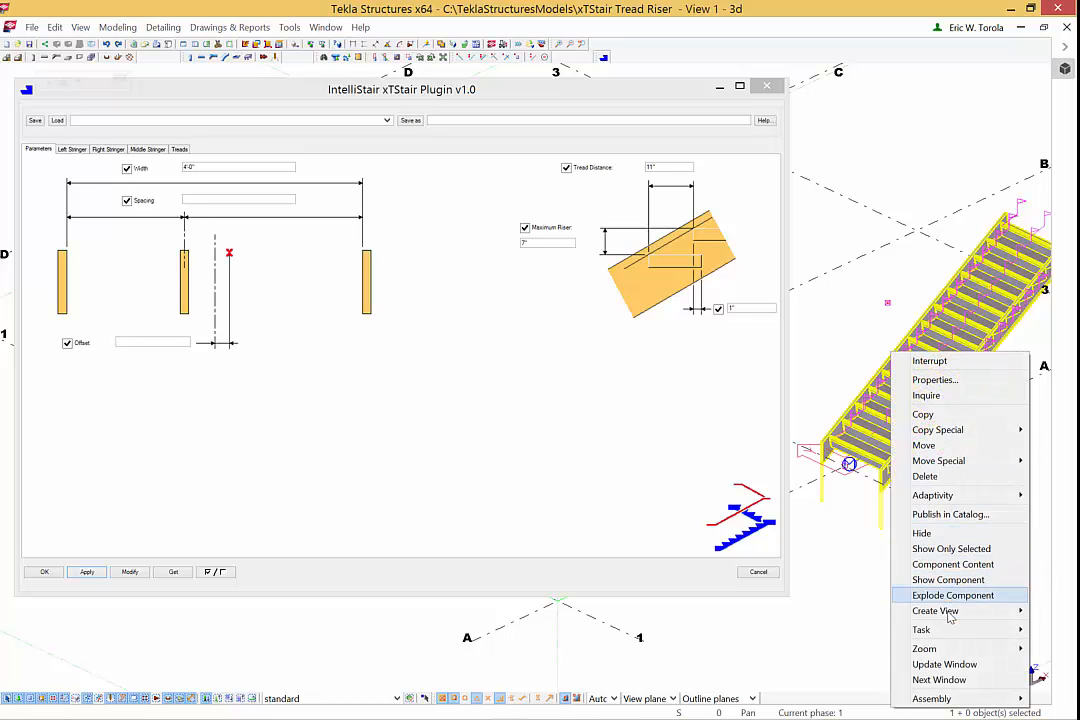
left_click(952, 596)
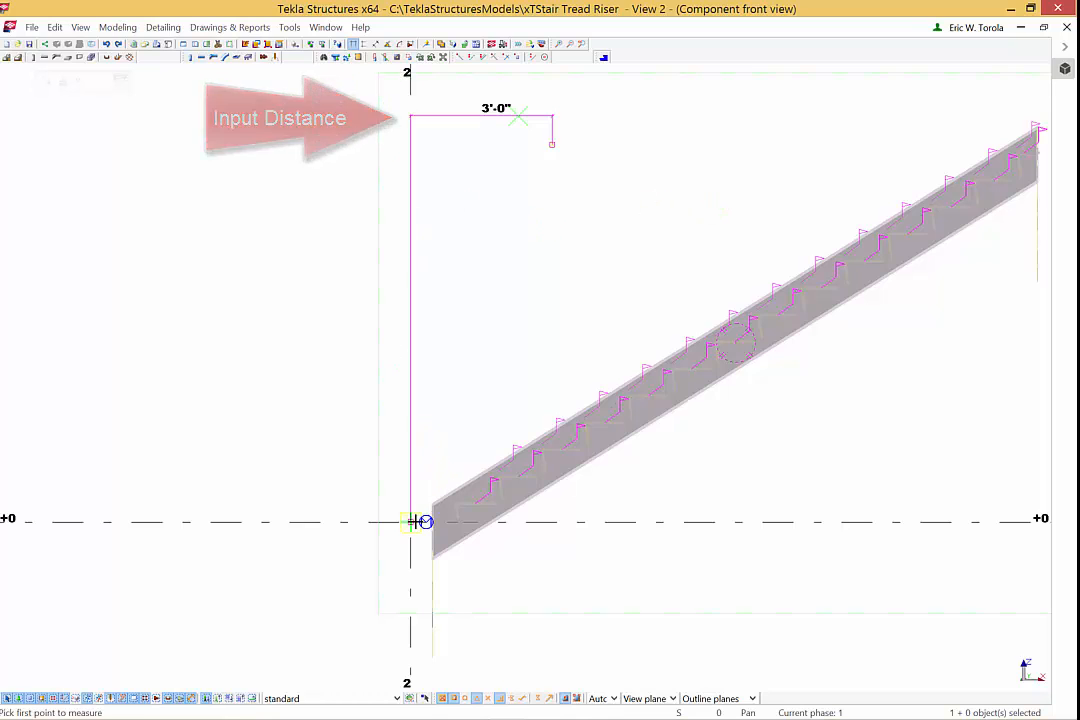
- Measure the stair's 12'-10" overall run and 11'-11" dimension, then interrupt measuring
left_click(410, 520)
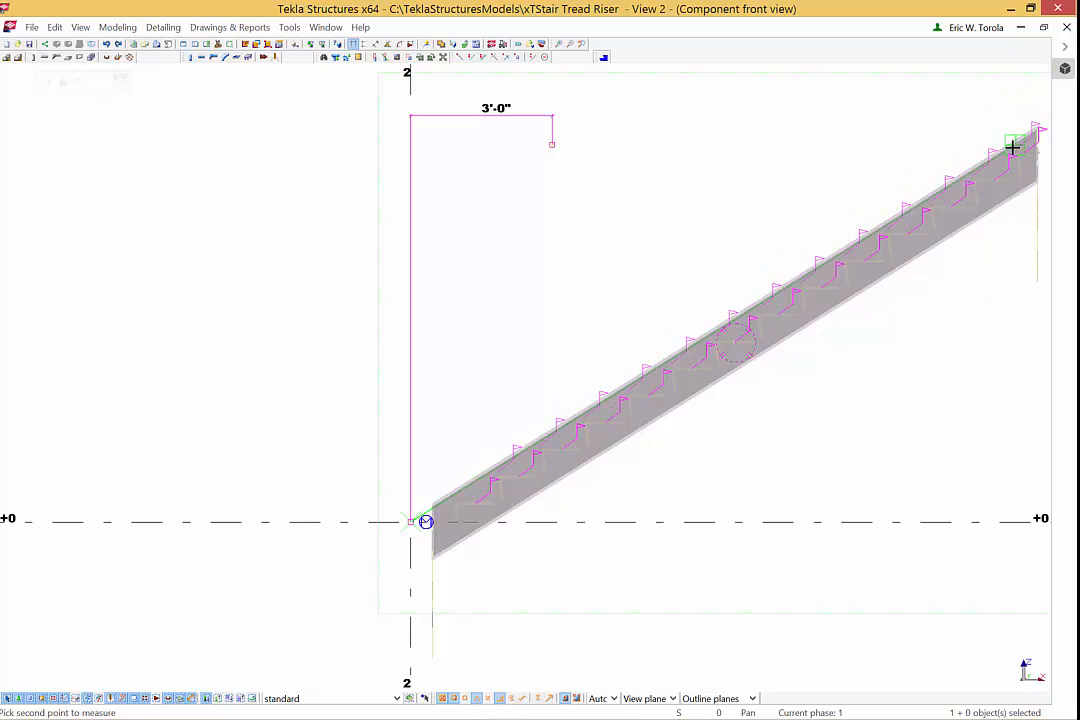
left_click(1012, 136)
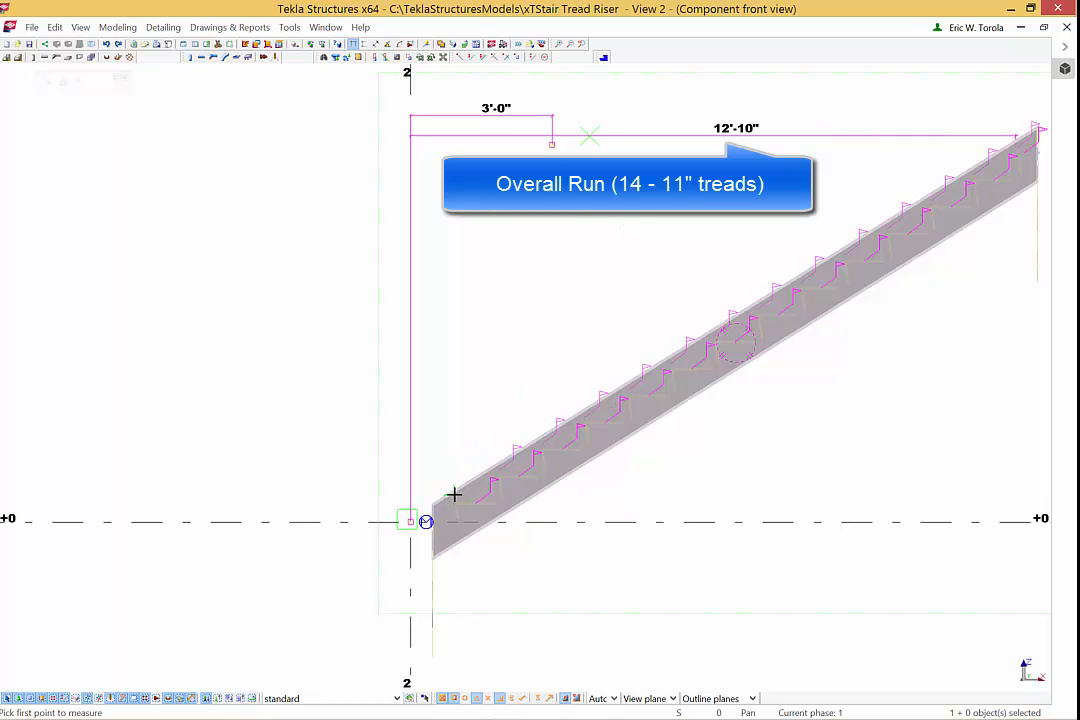
left_click(452, 496)
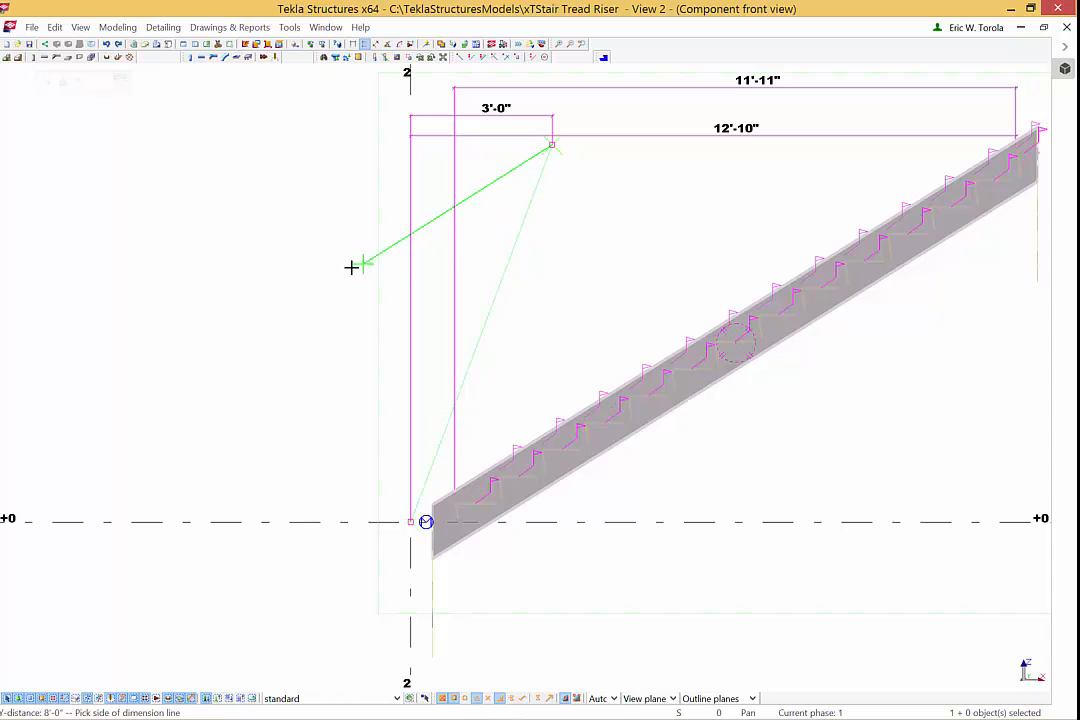
right_click(352, 268)
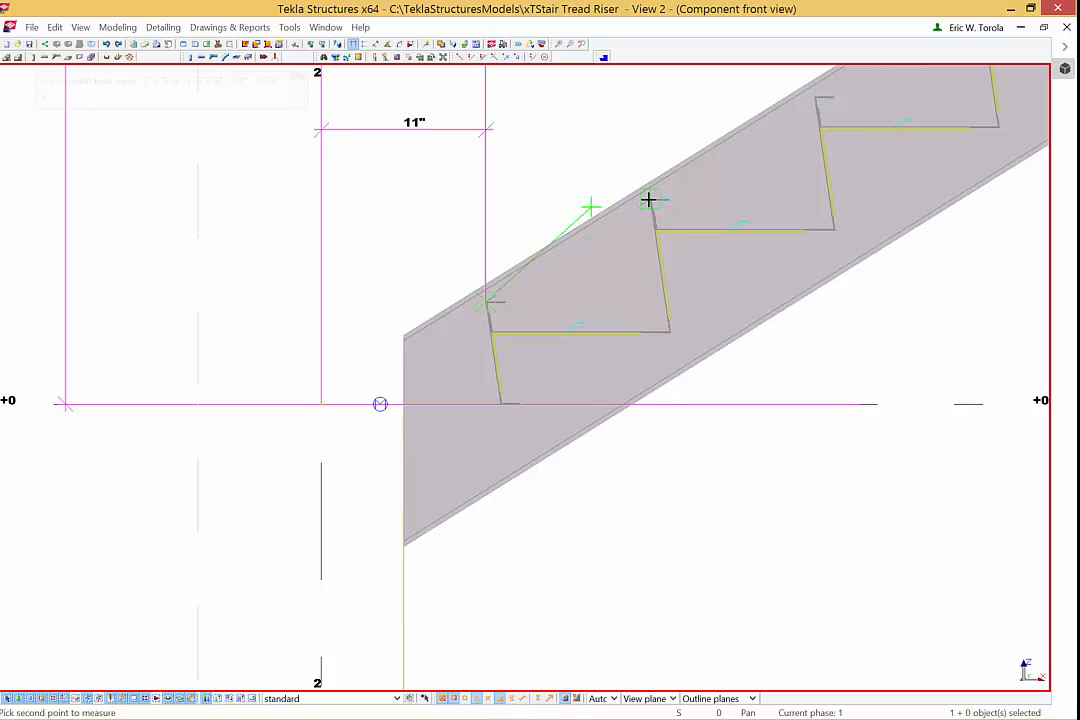
- Measure two 11" tread depths and the 6 7/8" riser at the stair bottom
left_click(650, 200)
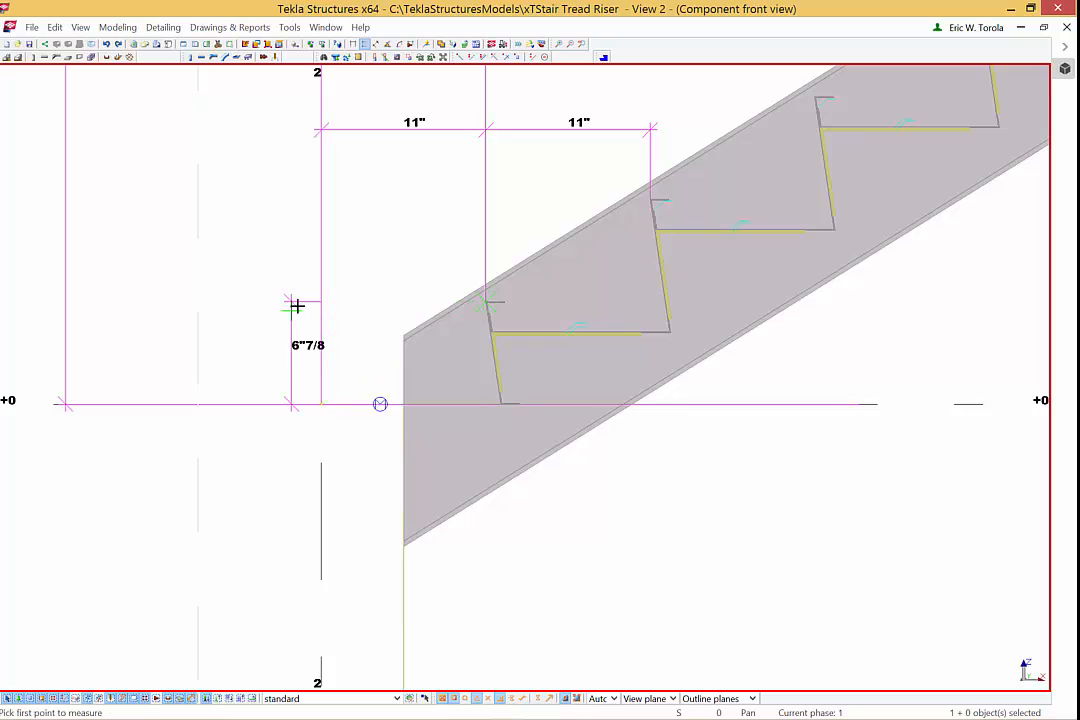
left_click(296, 304)
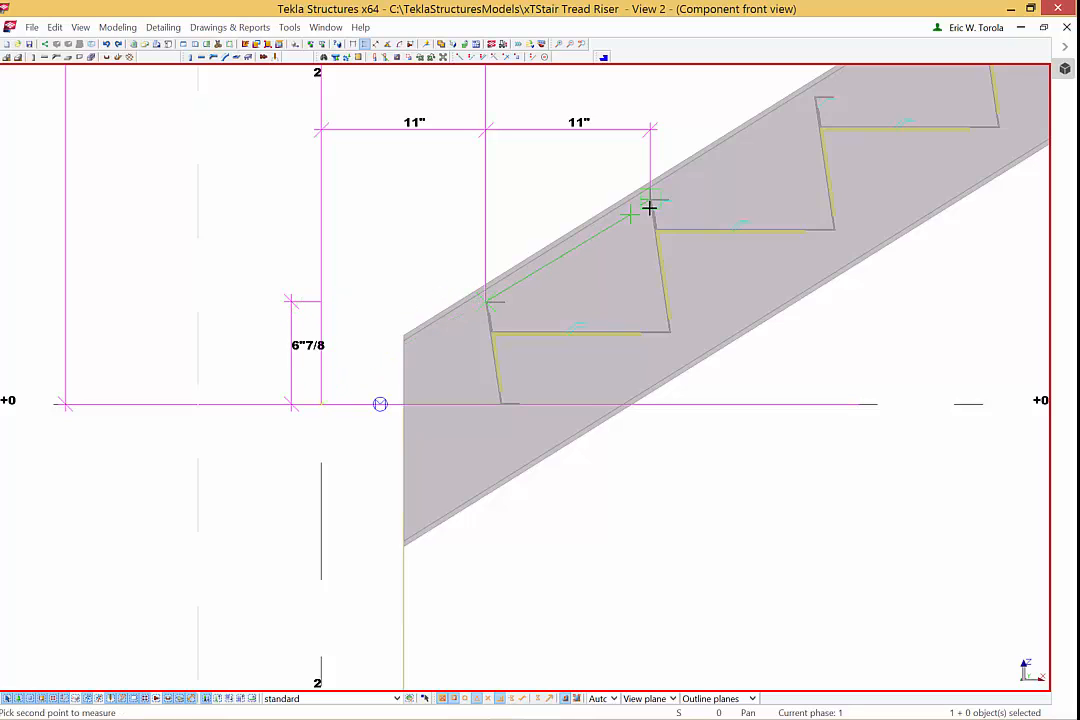
left_click(650, 204)
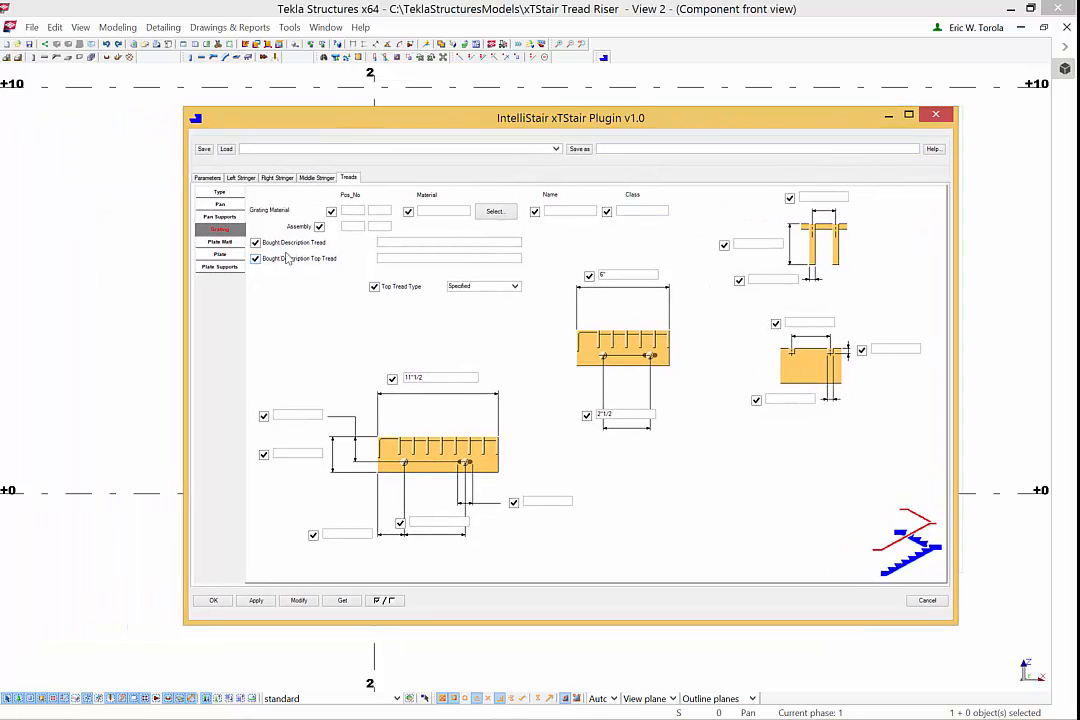
- Set the tread type to grating and apply the change so bolted grating treads appear on the stringer
left_click(220, 192)
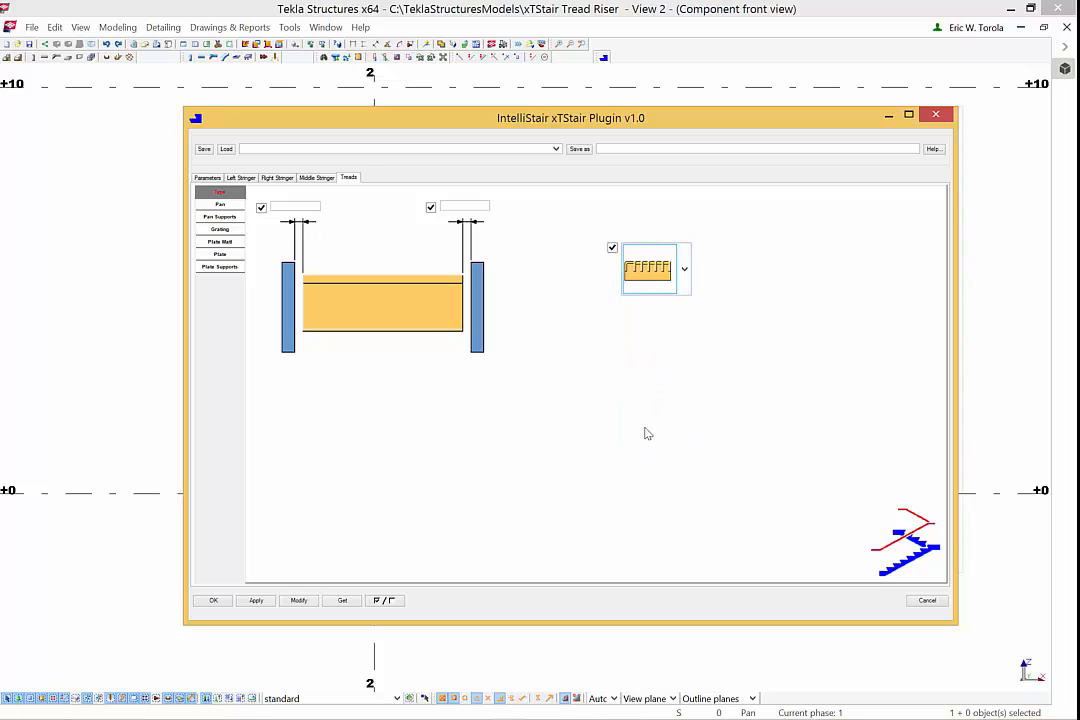
left_click(220, 228)
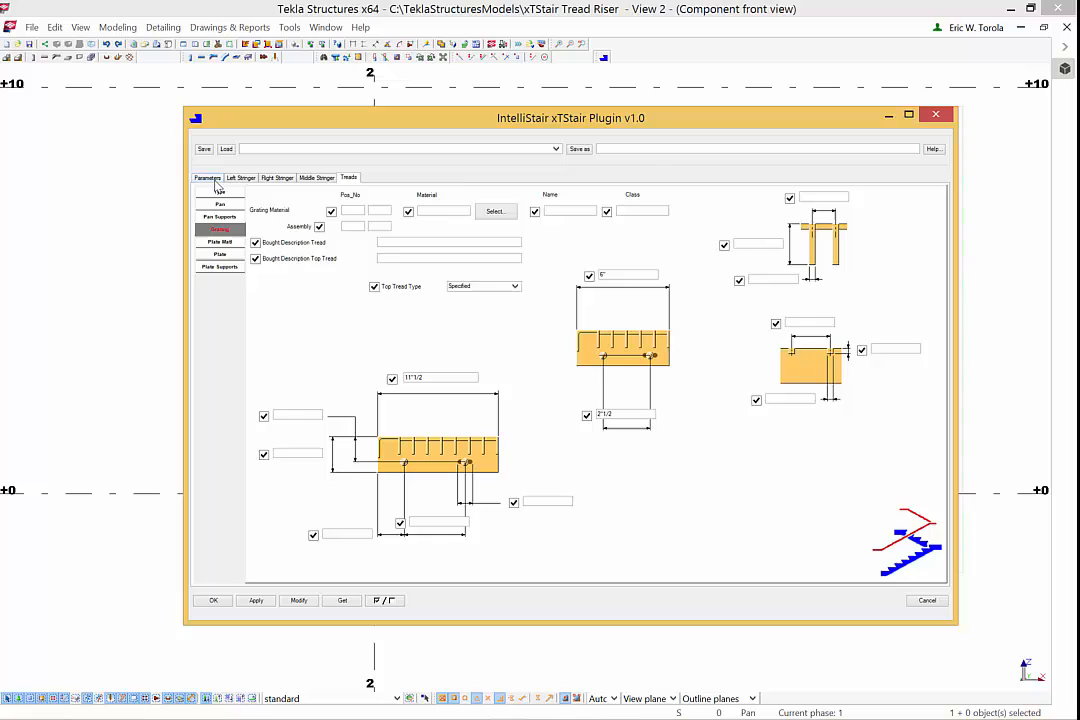
left_click(208, 176)
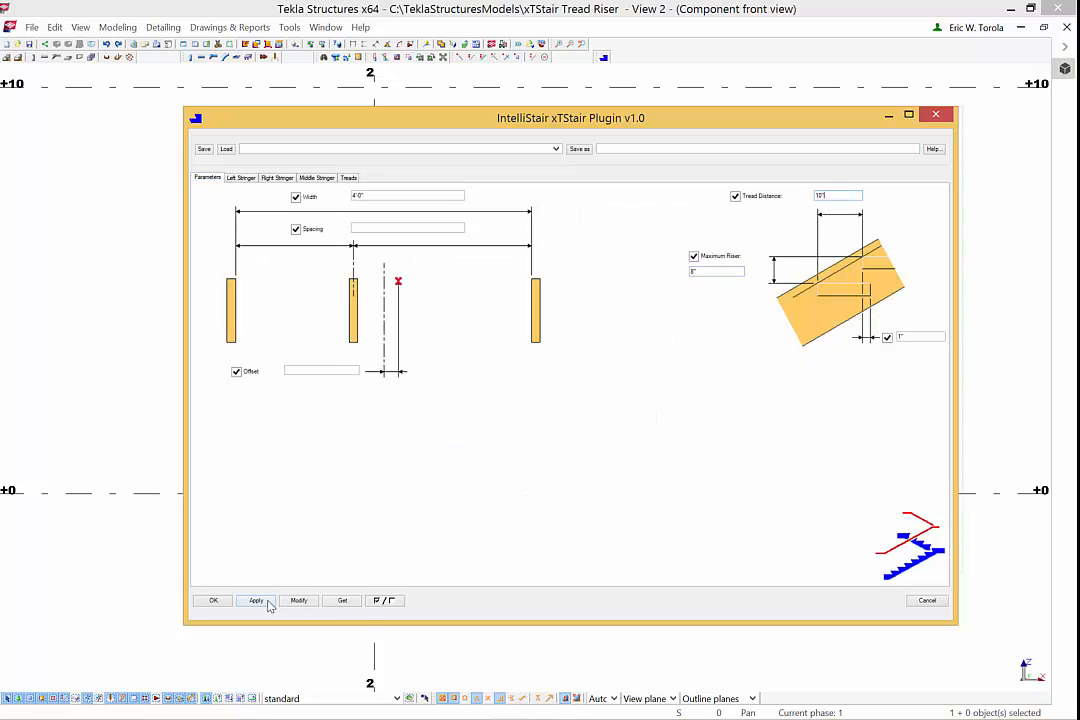
left_click(256, 600)
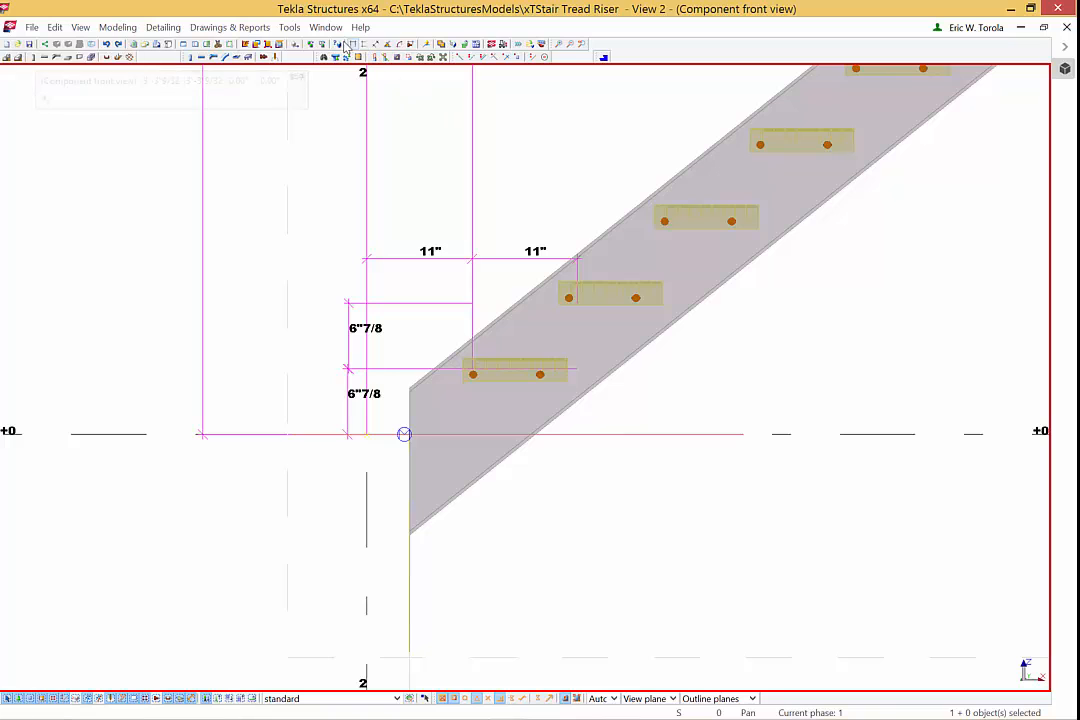
- Measure 10" spacings between the grating treads alongside the 6 7/8" risers
left_click(362, 44)
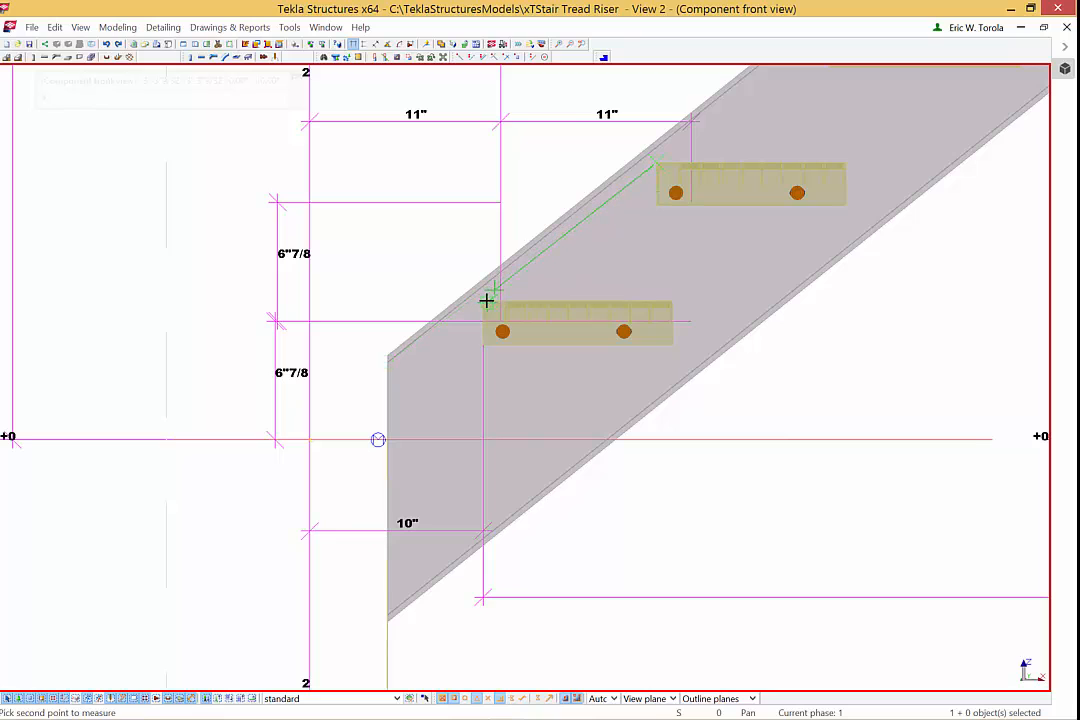
left_click(444, 530)
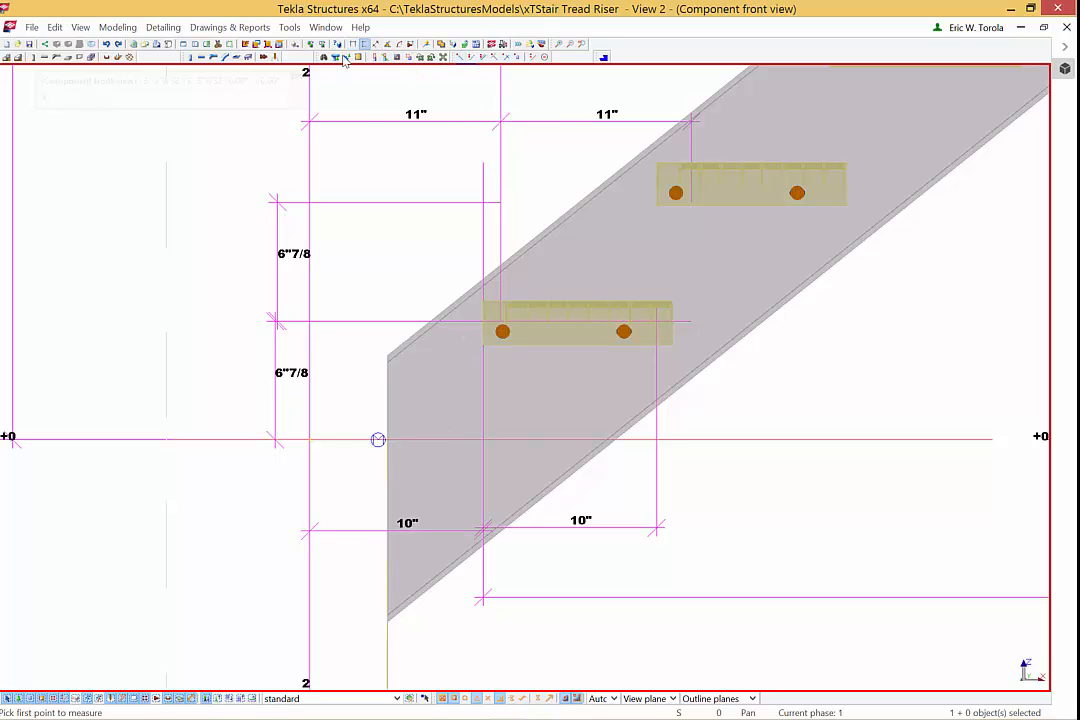
left_click(312, 440)
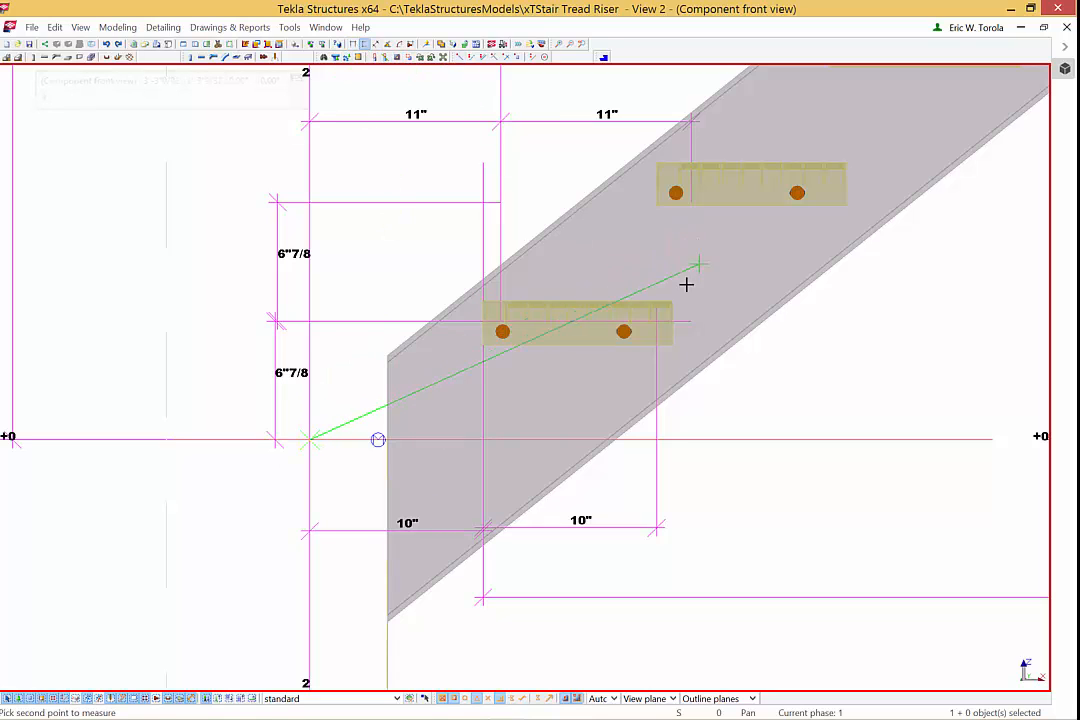